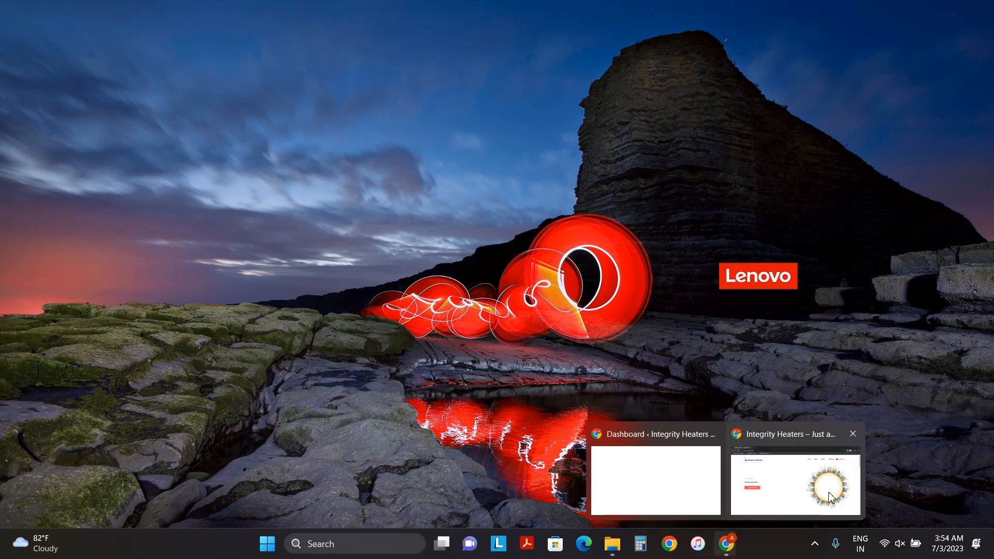
- Switch the live Integrity Heaters site to 简体中文 using the flag language switcher
left_click(797, 484)
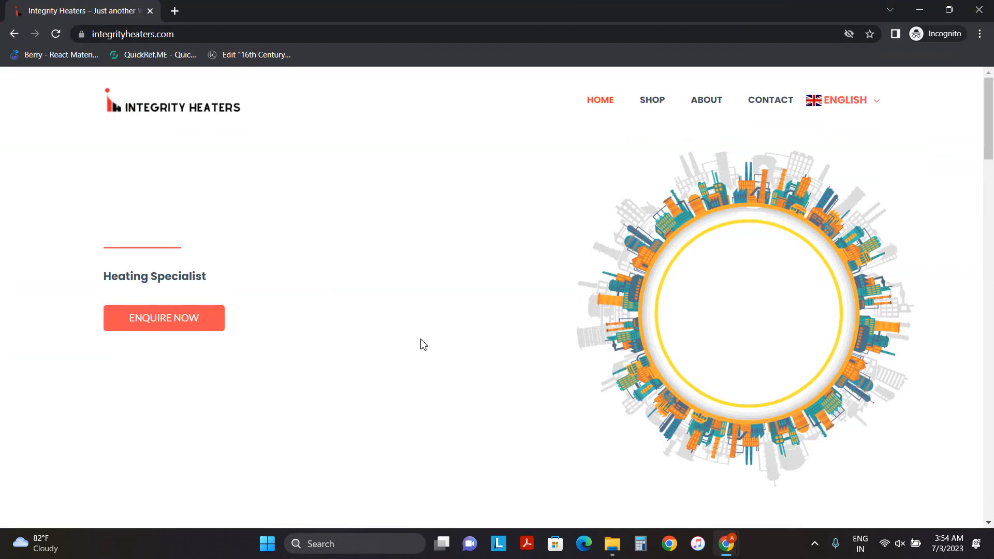
mouse_move(539, 182)
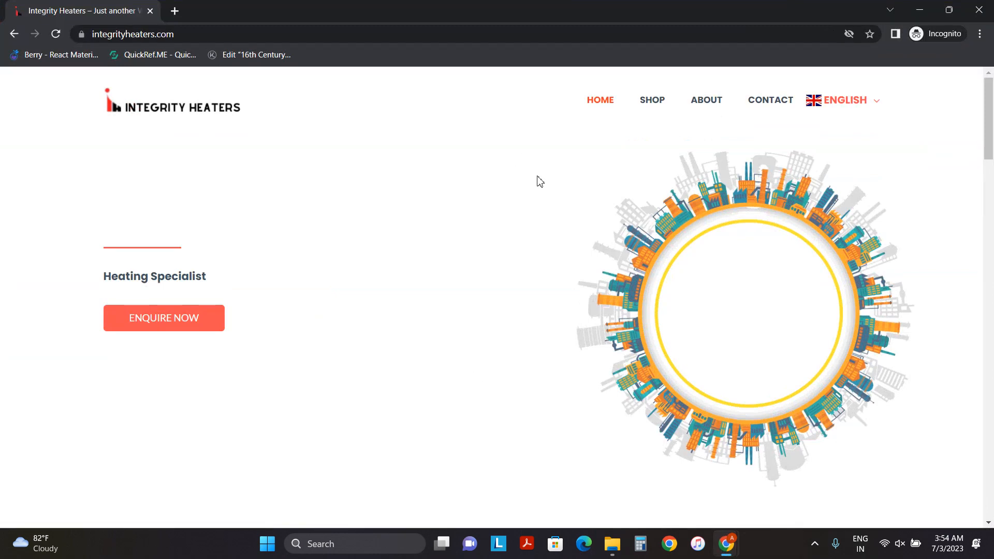
left_click(844, 101)
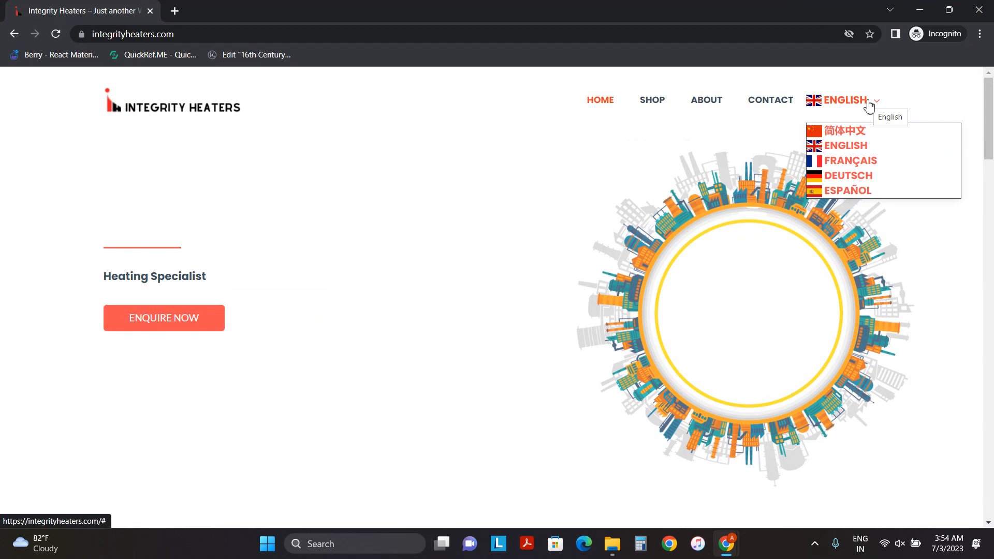
left_click(845, 101)
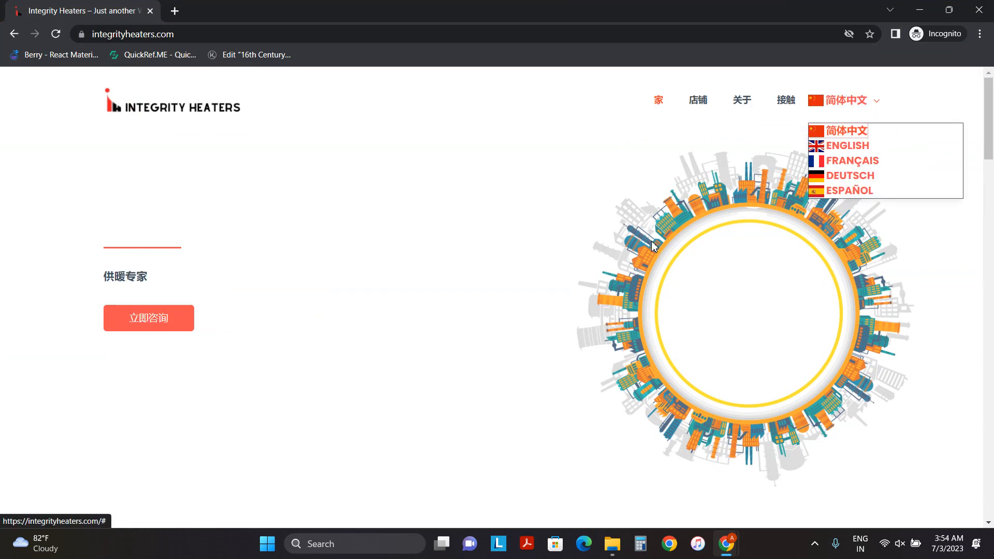
scroll("down", 3)
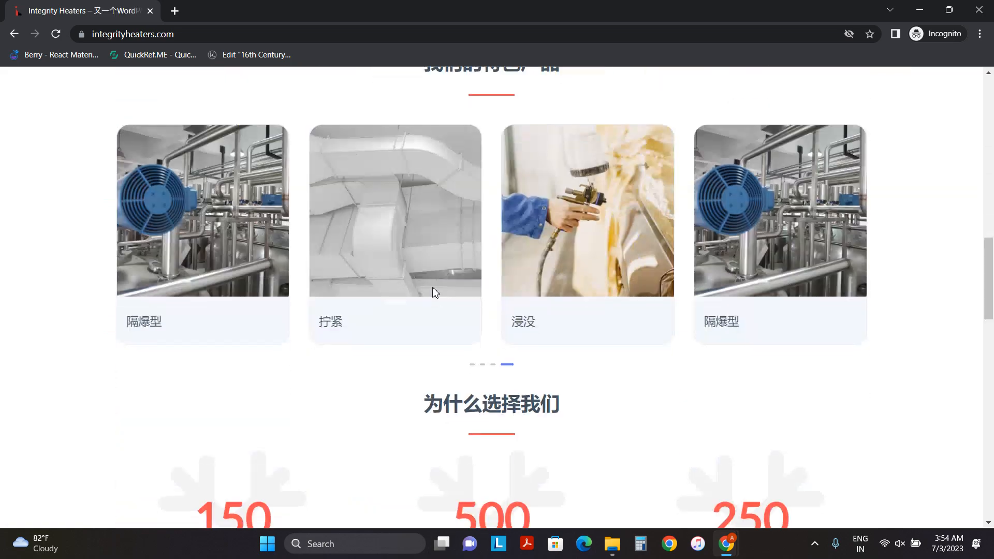
scroll("up", 3)
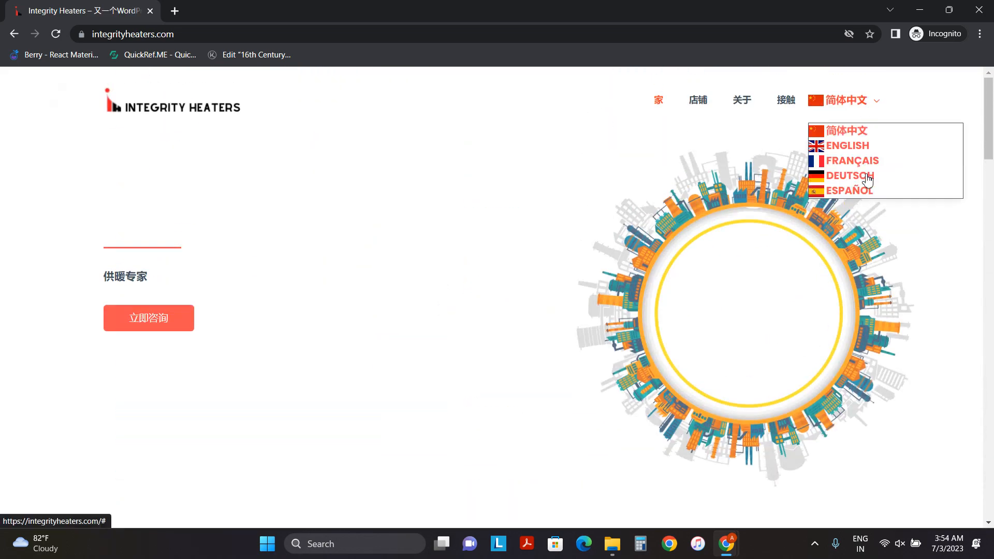
- Switch the site to Français and scroll through the translated homepage
left_click(852, 161)
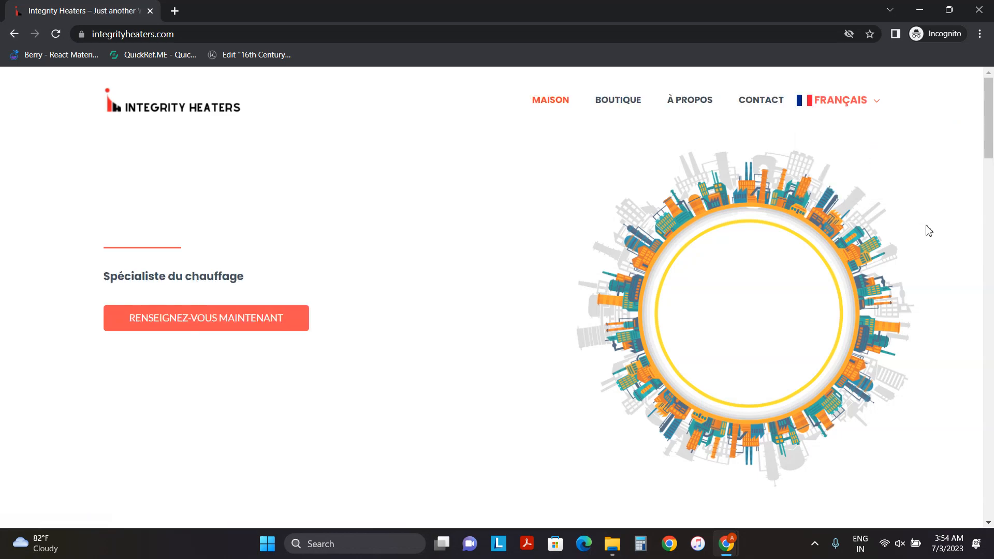
scroll("down", 3)
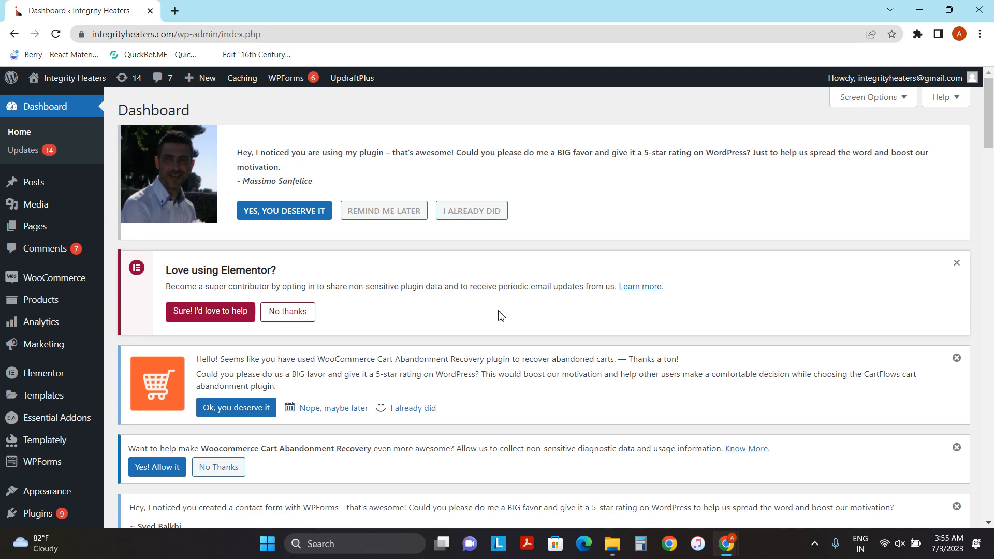
mouse_move(43, 372)
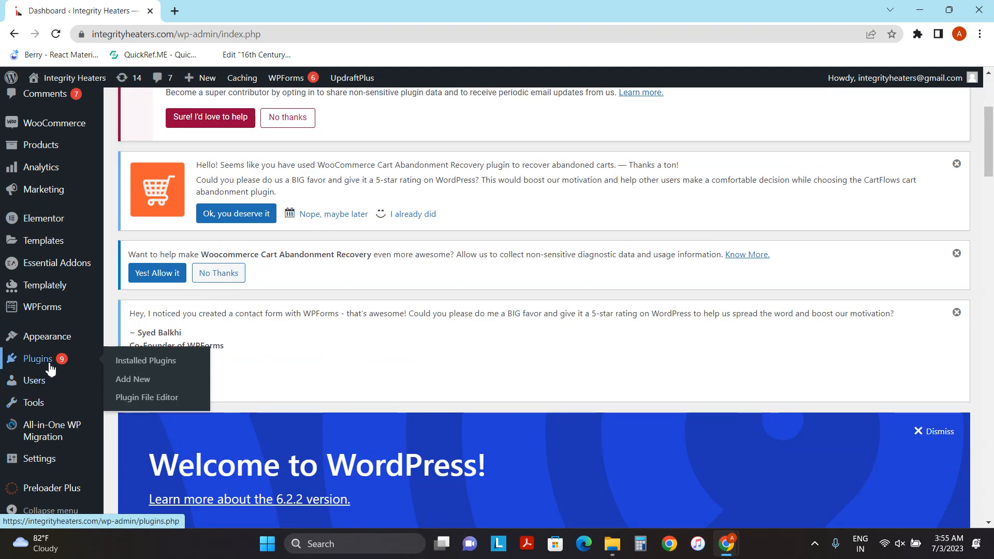
- Go to Plugins > Add New to reach the Add Plugins page
left_click(132, 380)
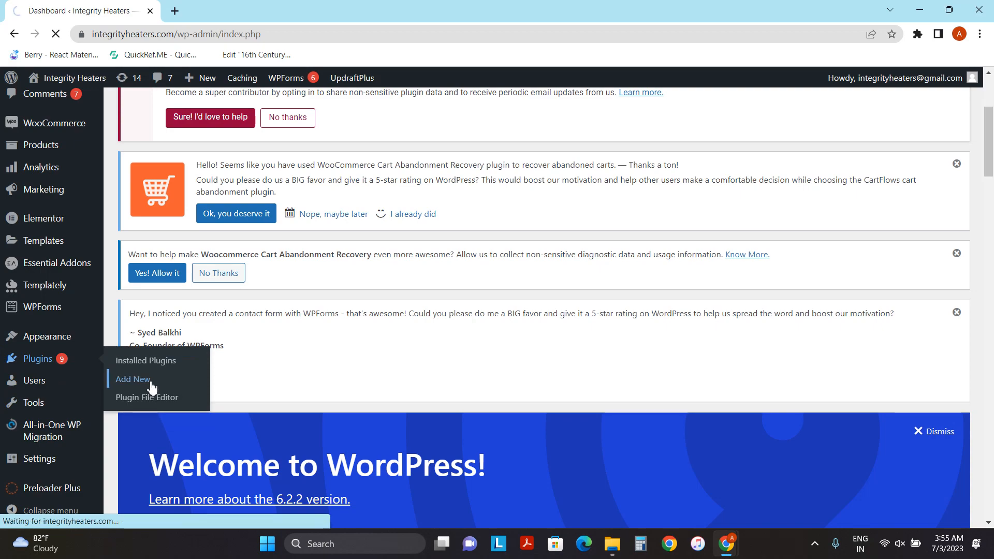
left_click(132, 379)
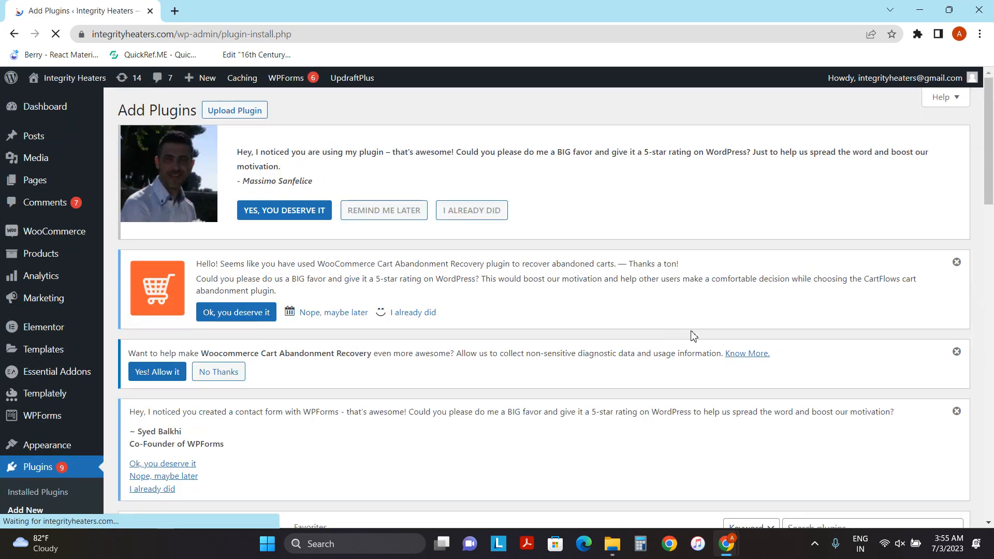
scroll("down", 3)
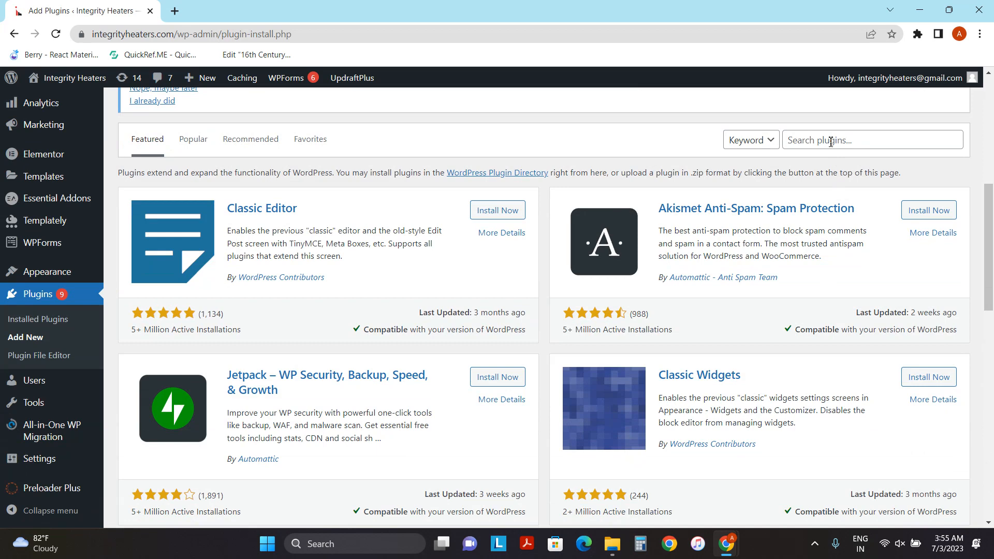
- Search 'gtran', then install and activate Translate WordPress with GTranslate
left_click(872, 139)
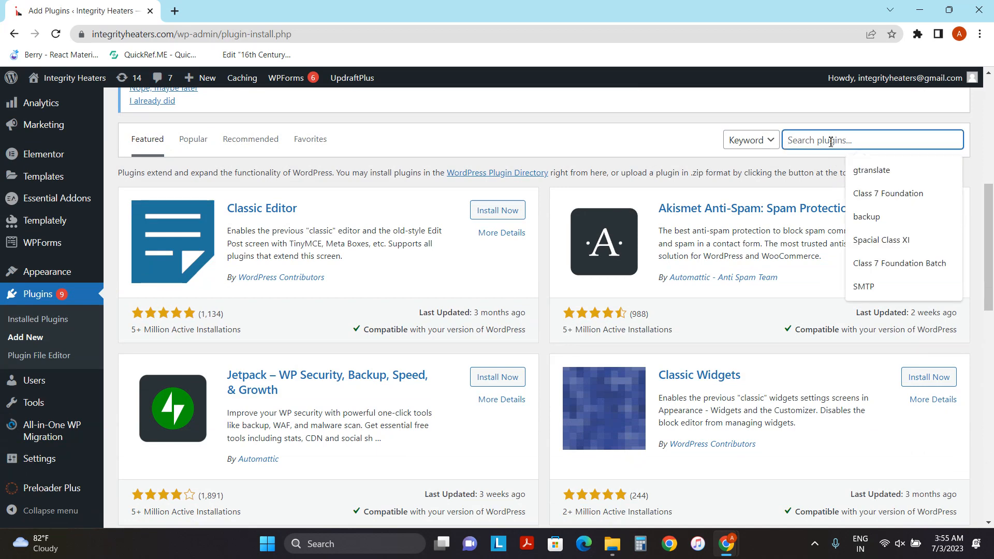
type("gtran")
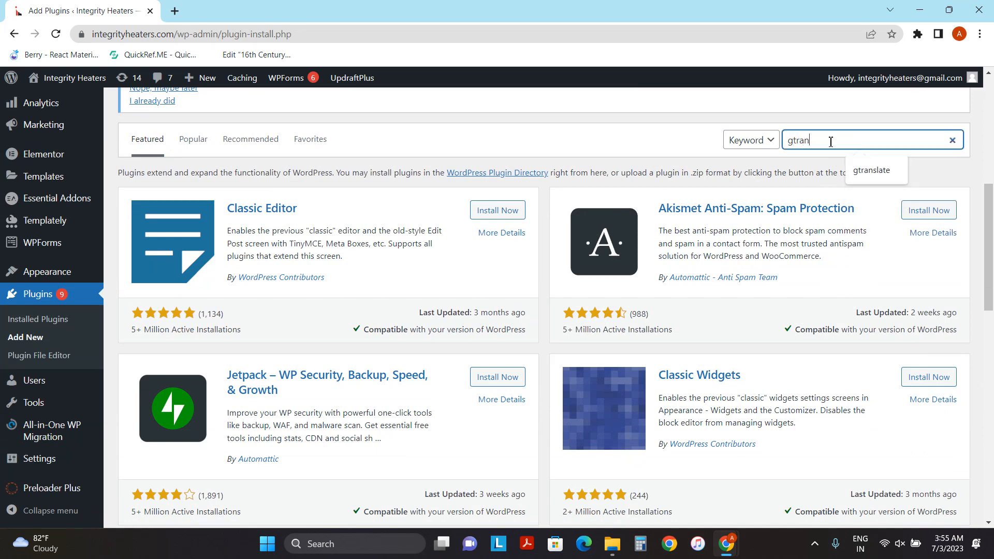
key("Enter")
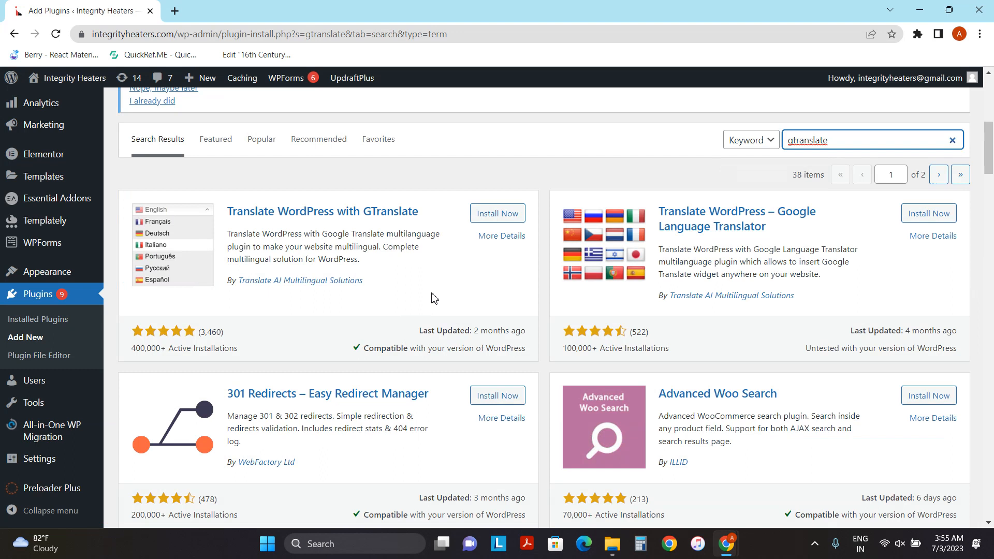
left_click(497, 213)
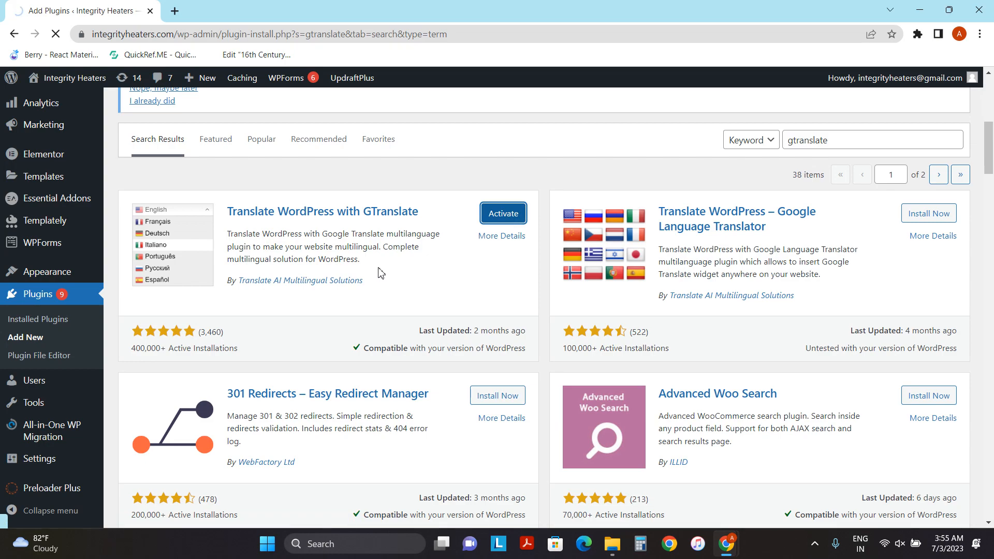
left_click(502, 213)
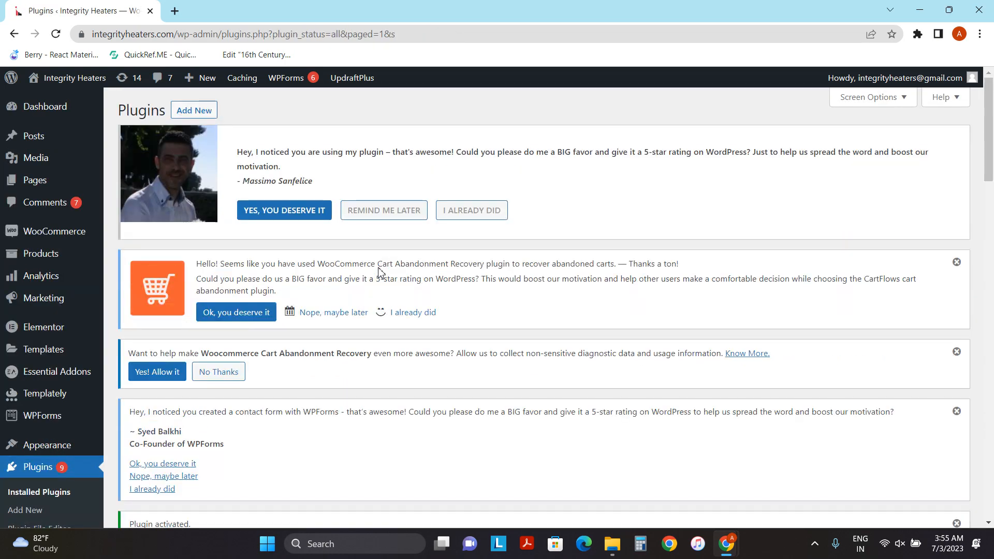
- Go to Settings > GTranslate and review the flag language options
scroll("down", 3)
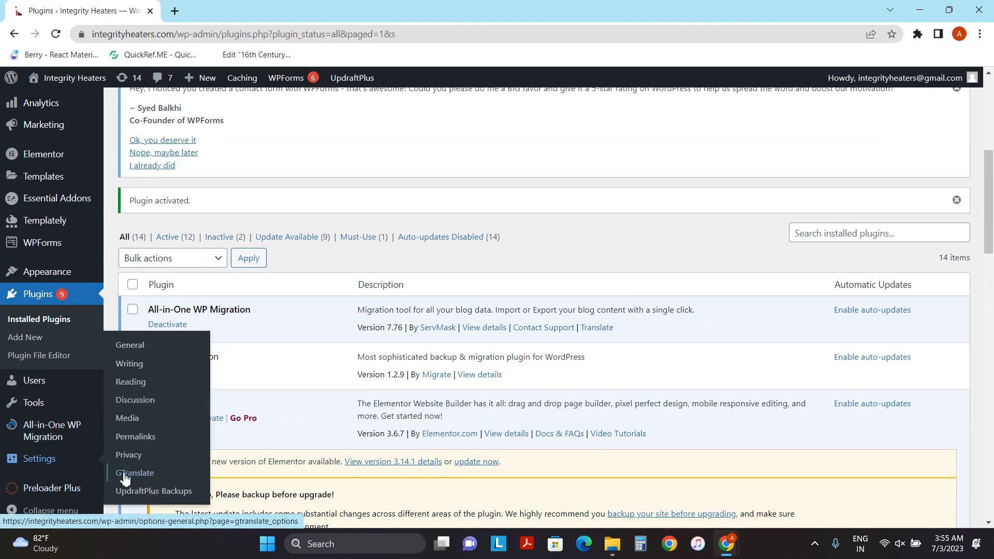
left_click(133, 473)
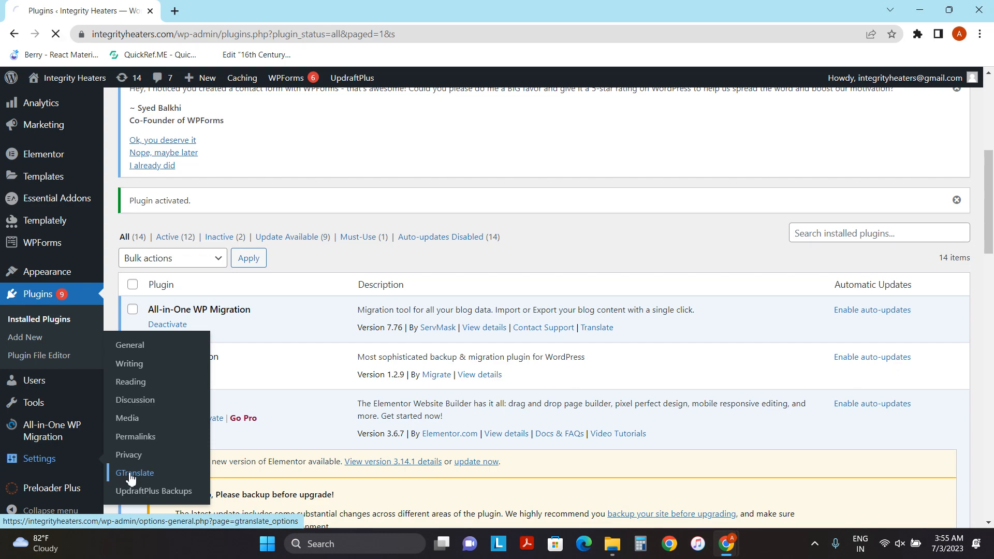
left_click(133, 474)
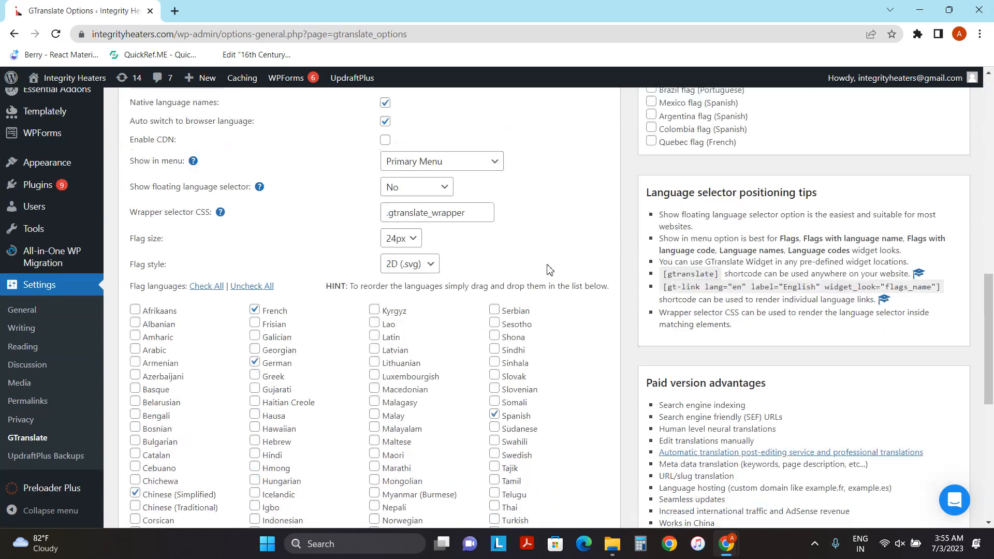
scroll("down", 3)
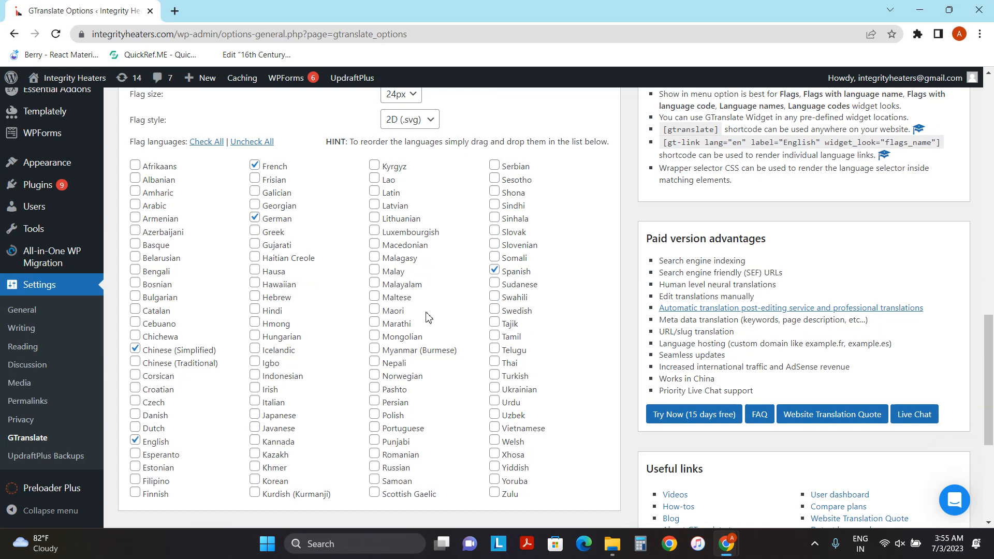
mouse_move(284, 213)
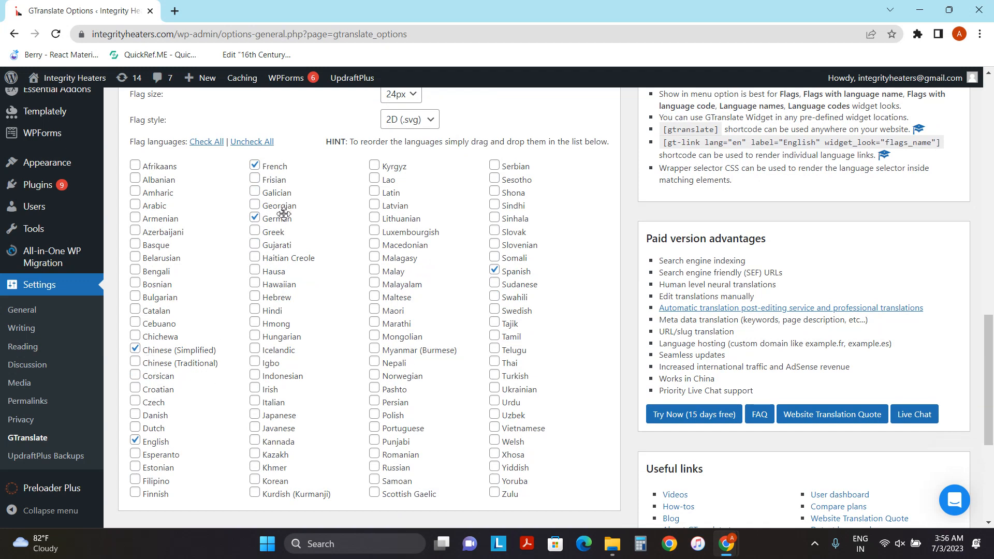
mouse_move(517, 273)
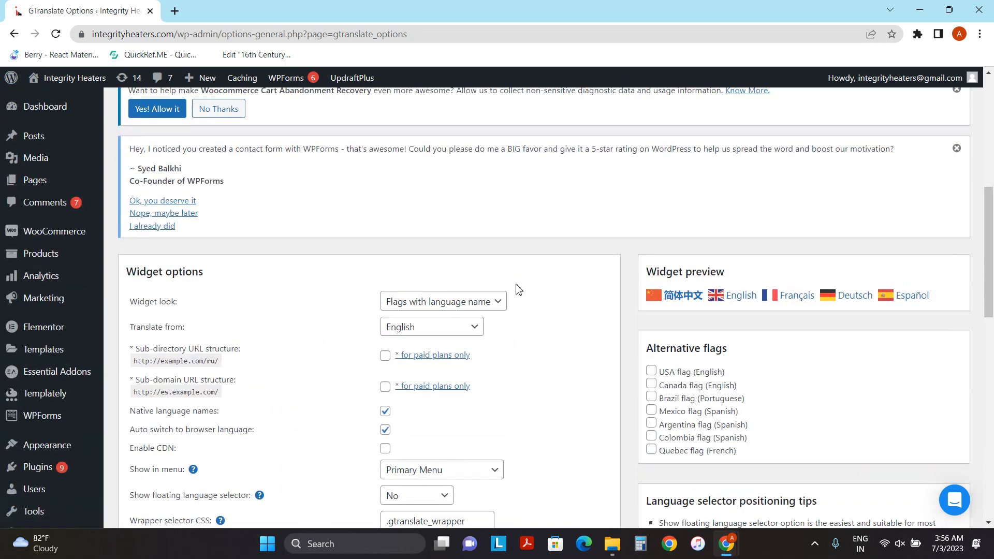
scroll("down", 3)
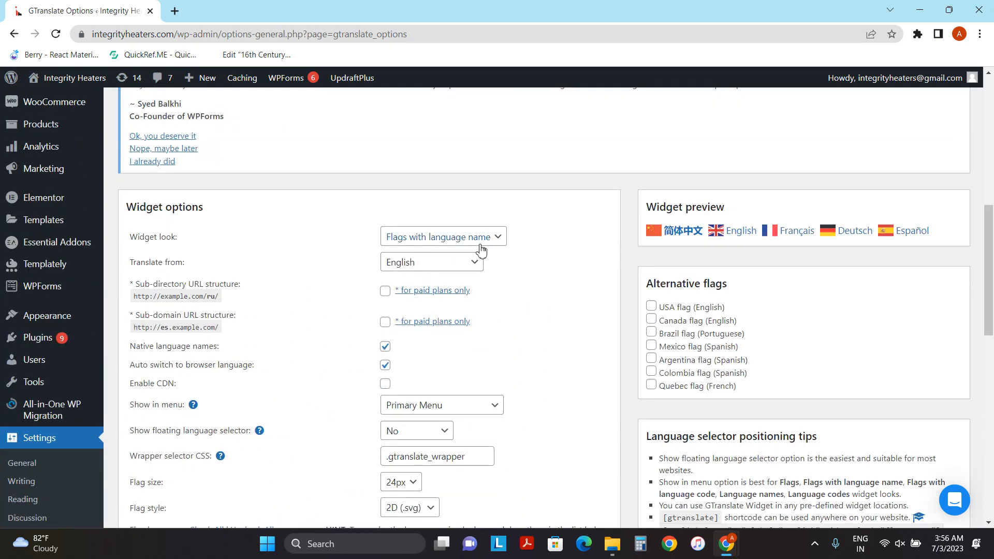
left_click(442, 237)
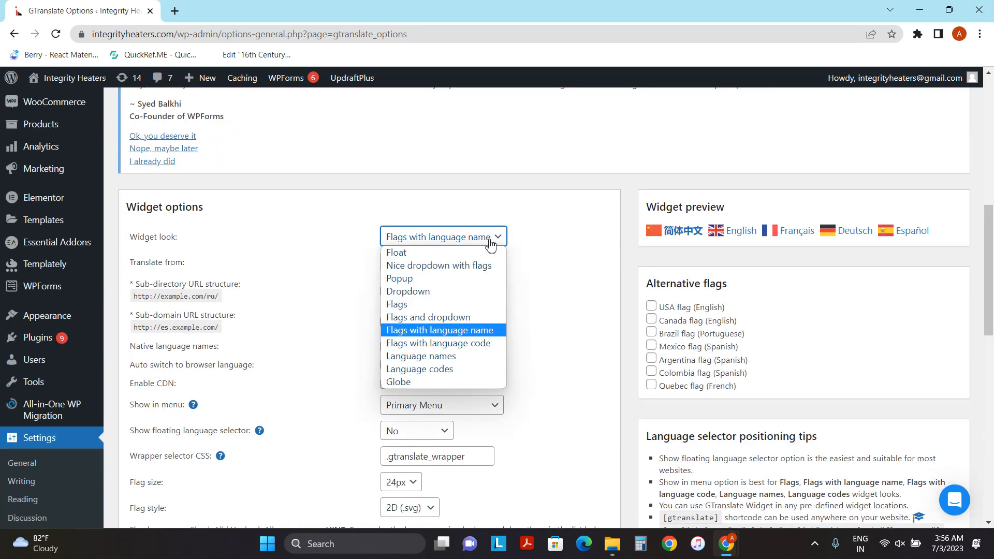
mouse_move(429, 293)
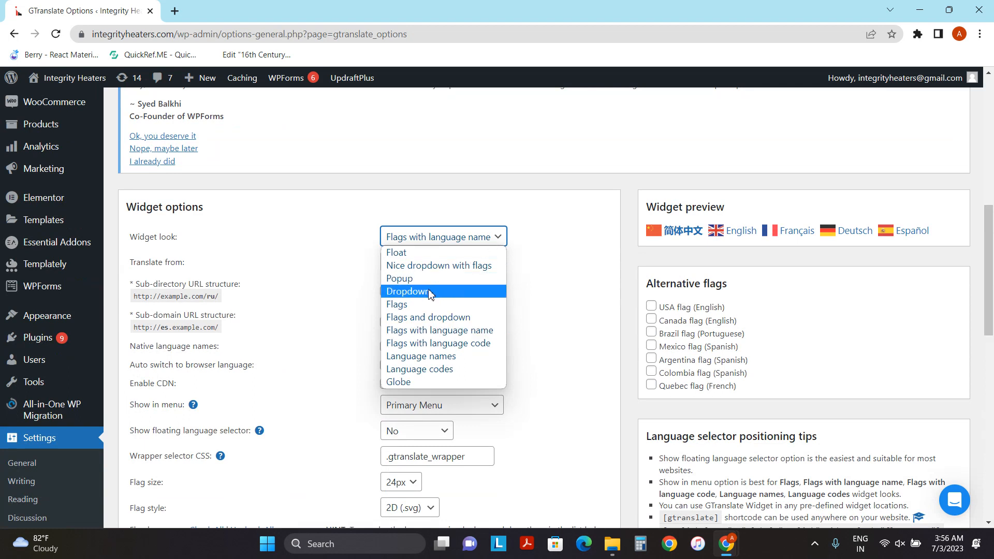
left_click(408, 291)
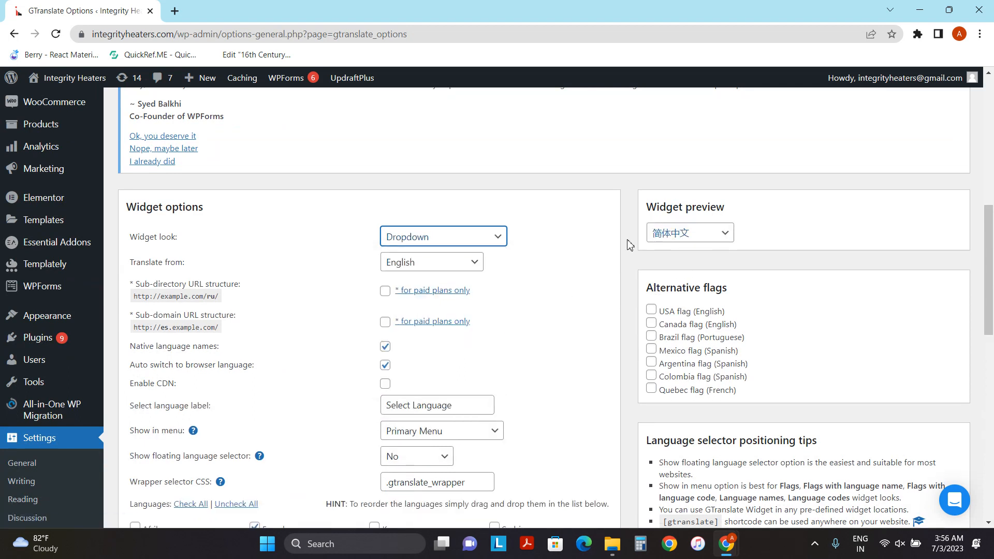
left_click(689, 233)
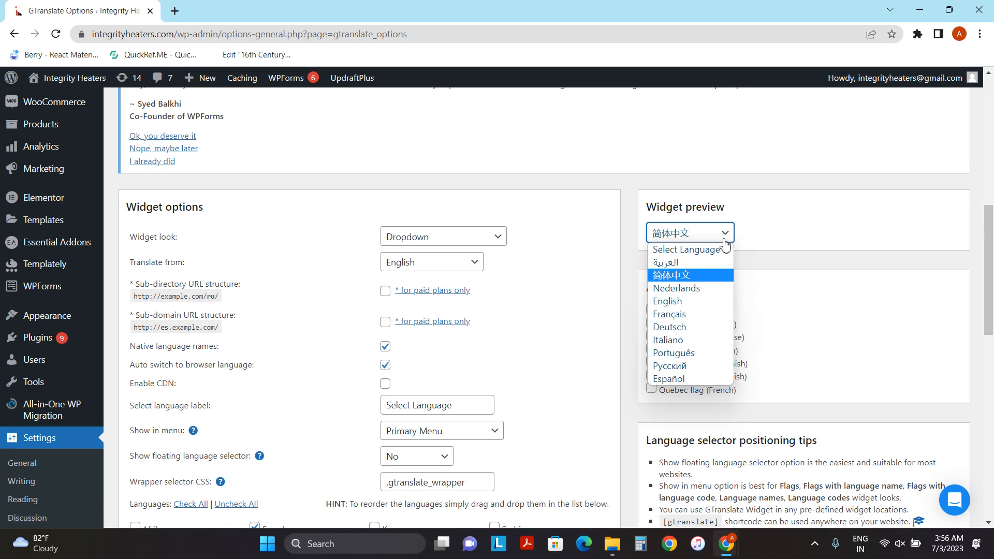
mouse_move(581, 257)
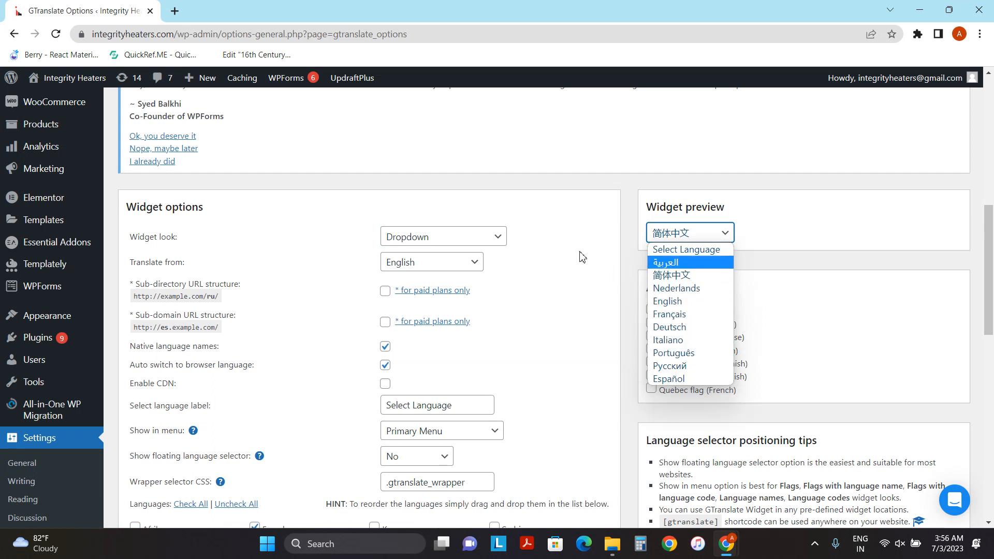
left_click(442, 236)
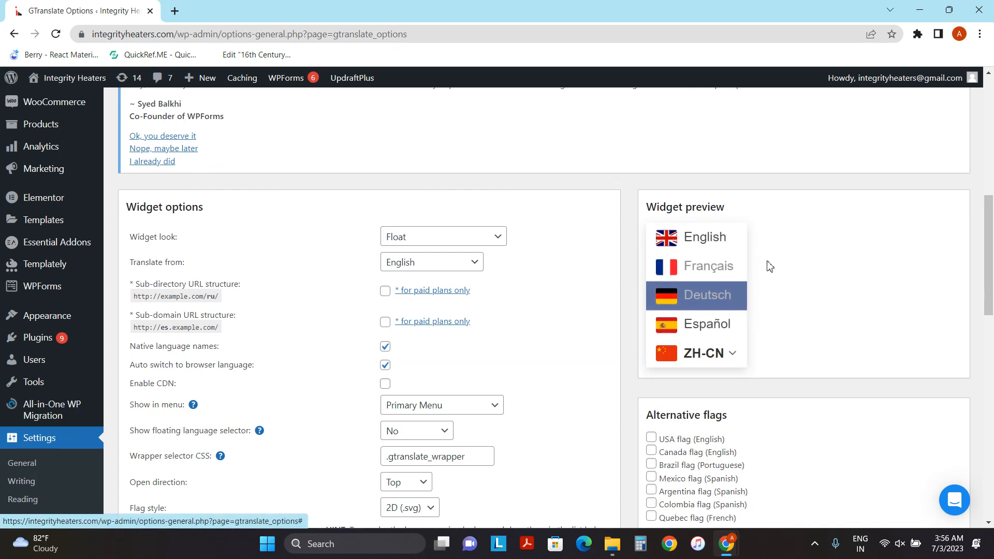
left_click(442, 236)
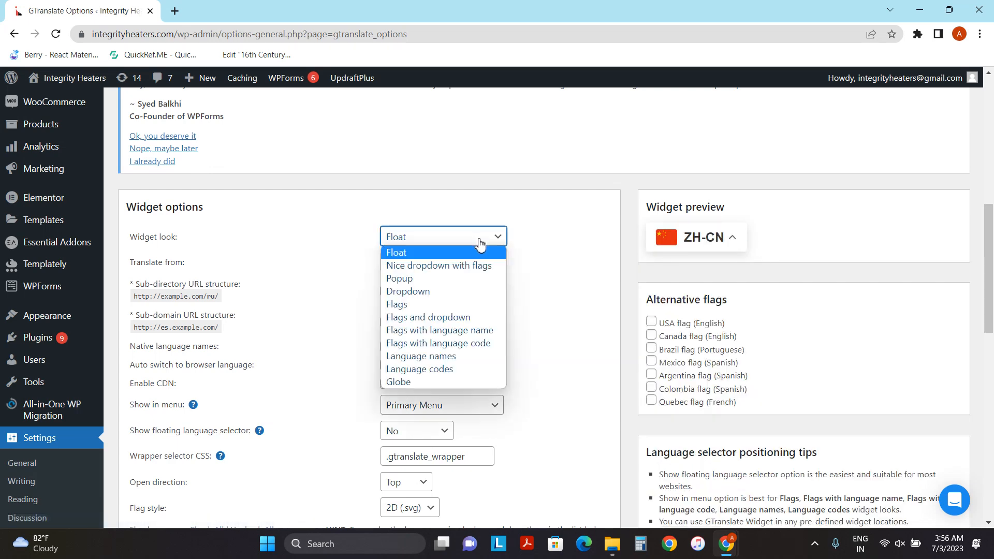
left_click(439, 329)
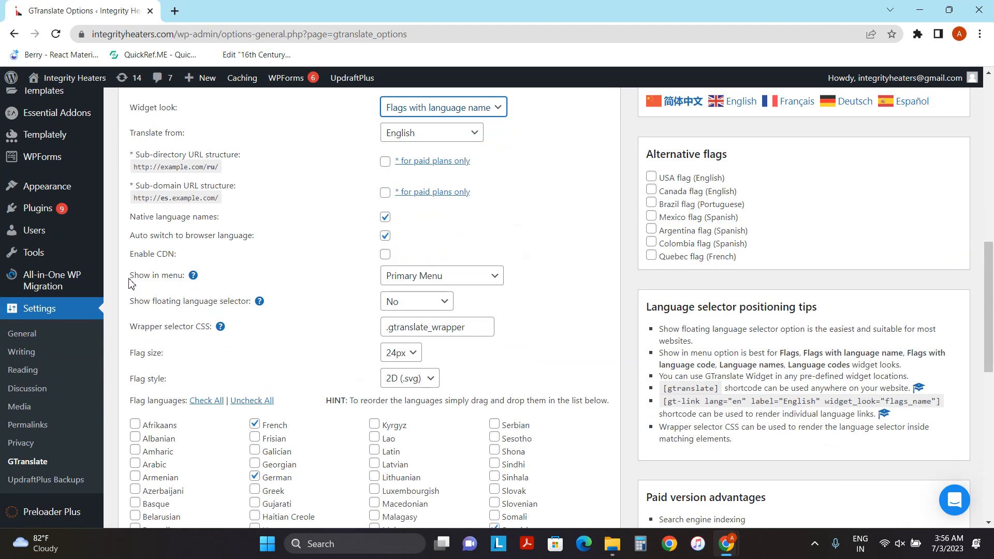
mouse_move(558, 266)
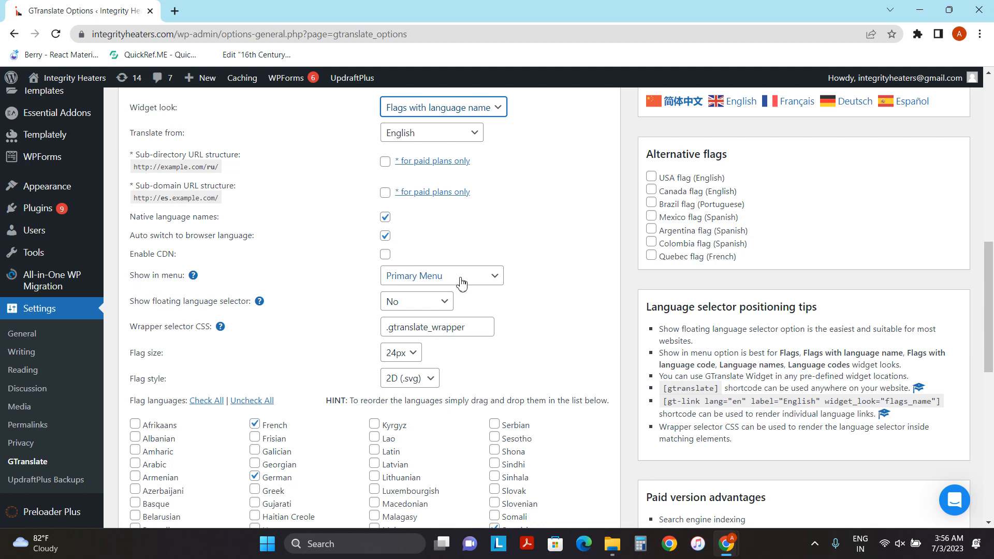
- Keep Show in menu on Primary Menu and save the GTranslate settings
left_click(443, 275)
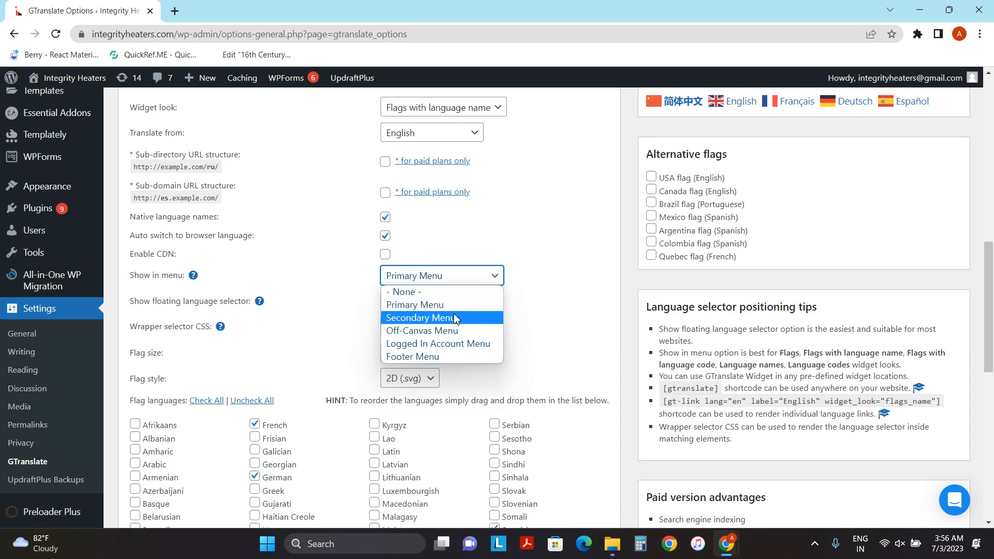
mouse_move(415, 305)
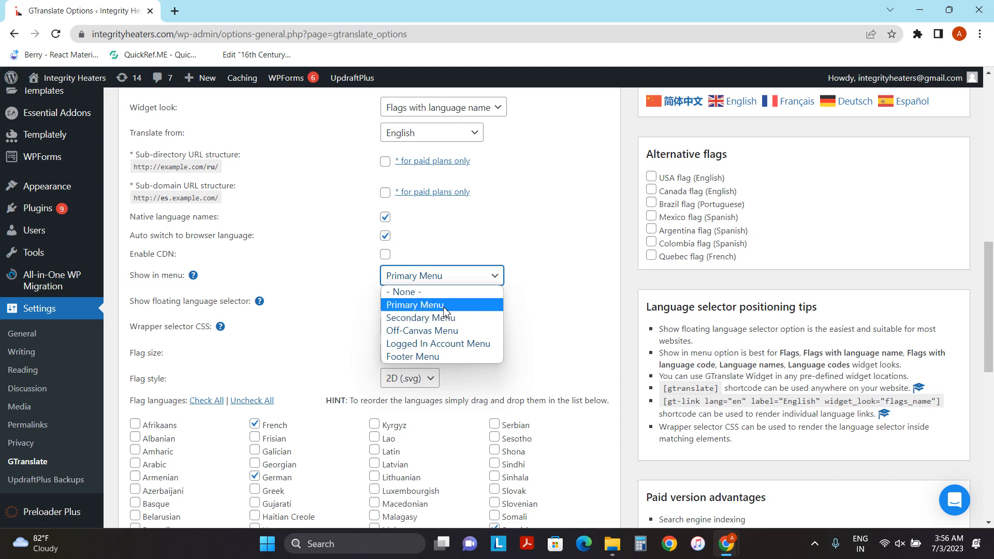
left_click(414, 306)
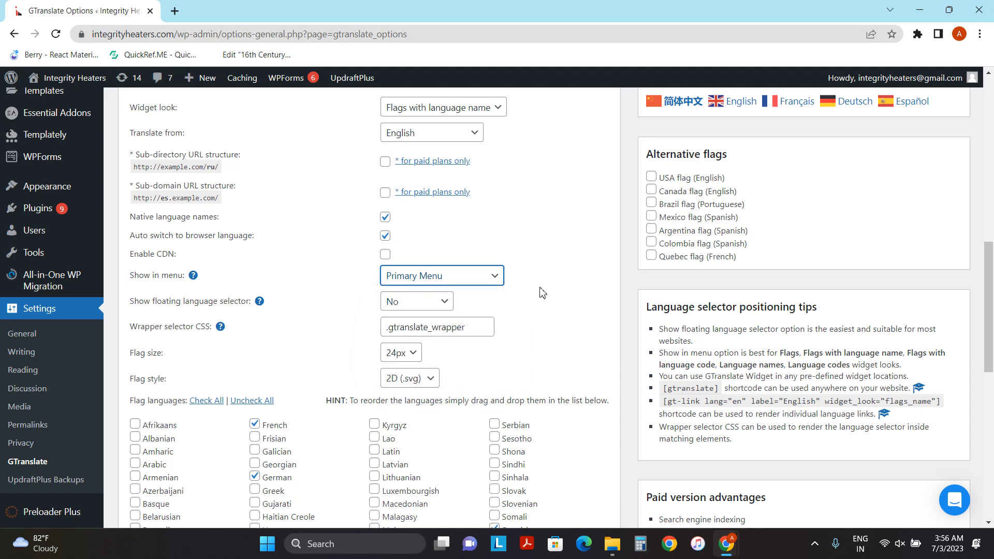
left_click(150, 447)
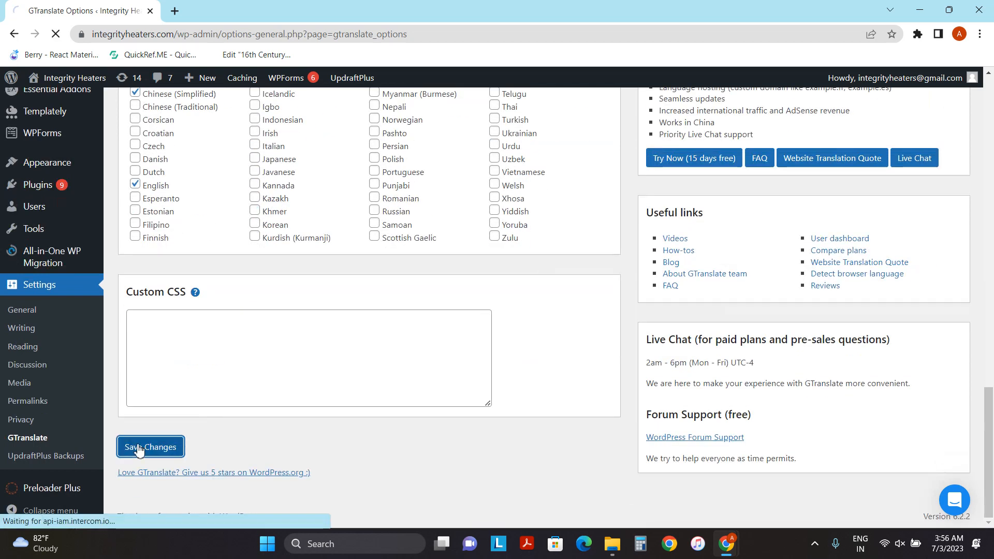
left_click(150, 447)
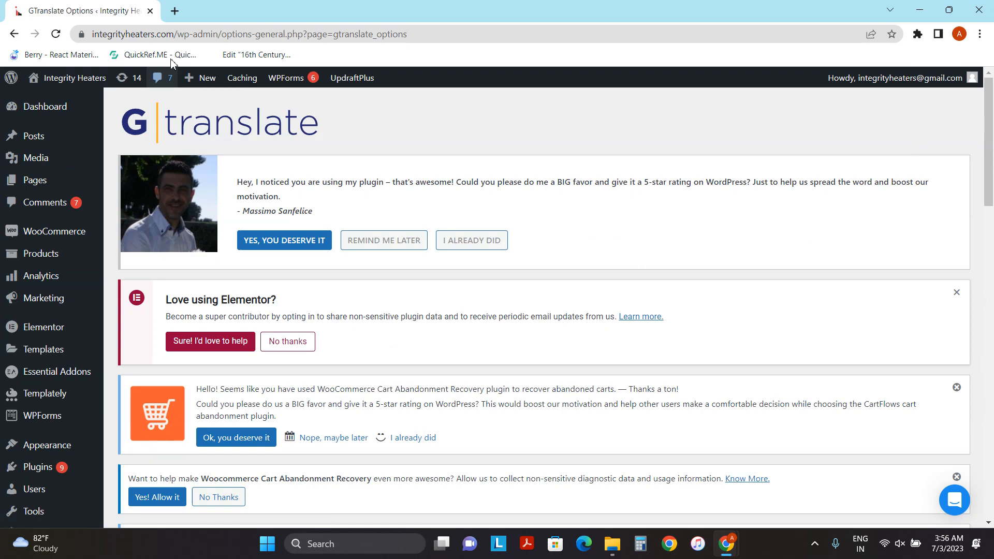
- On the live site, use the menu flag switcher to pick English, then Español
left_click(174, 11)
type("integrityheaters.com")
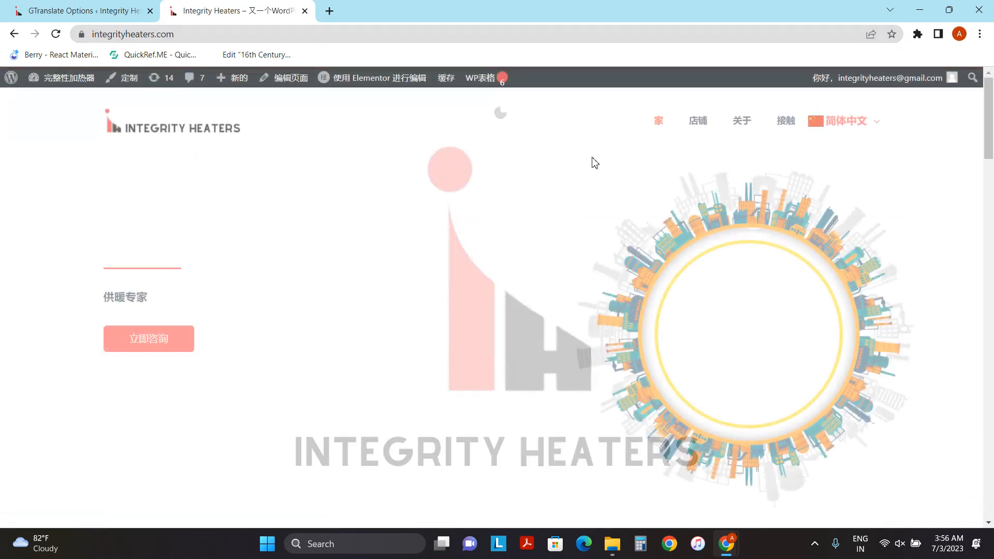
left_click(842, 121)
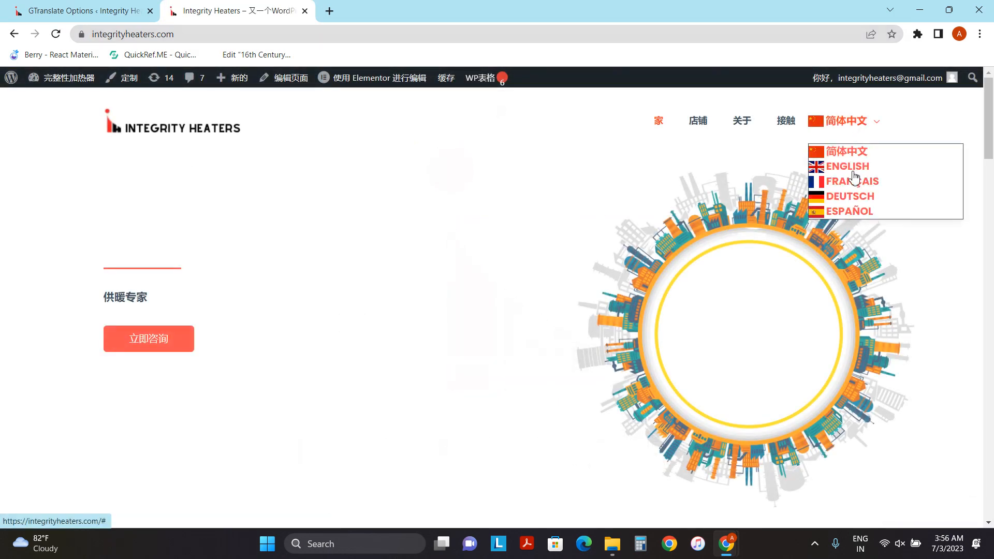
left_click(847, 166)
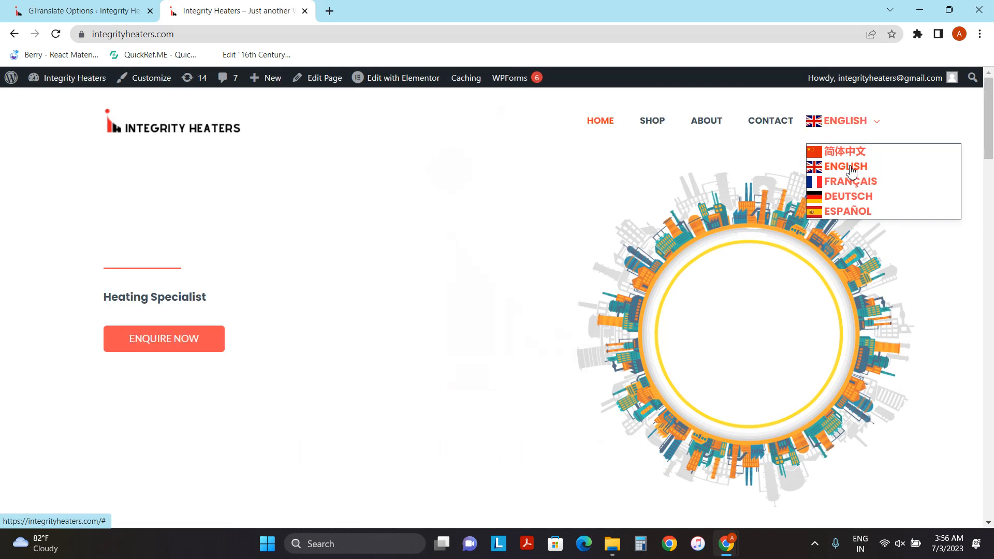
mouse_move(858, 216)
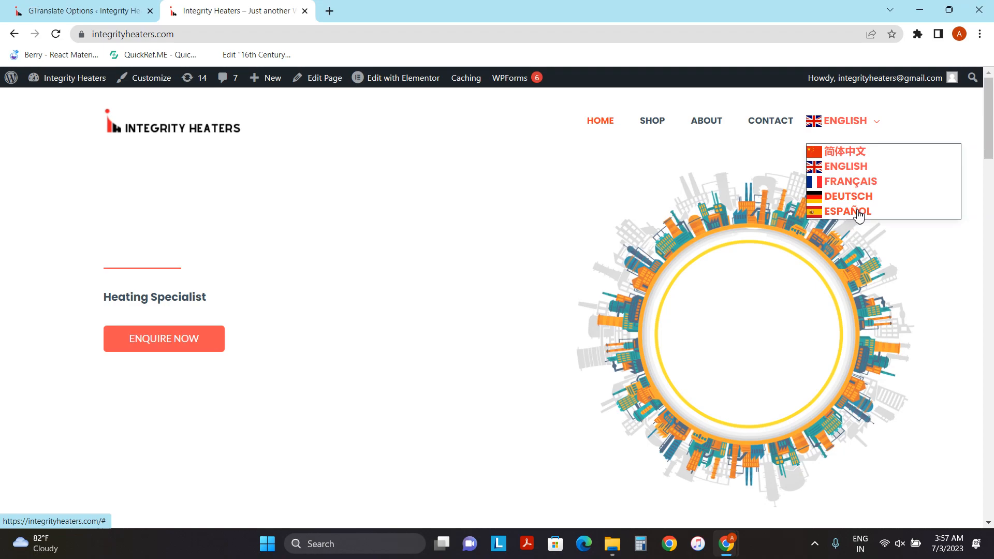
left_click(848, 212)
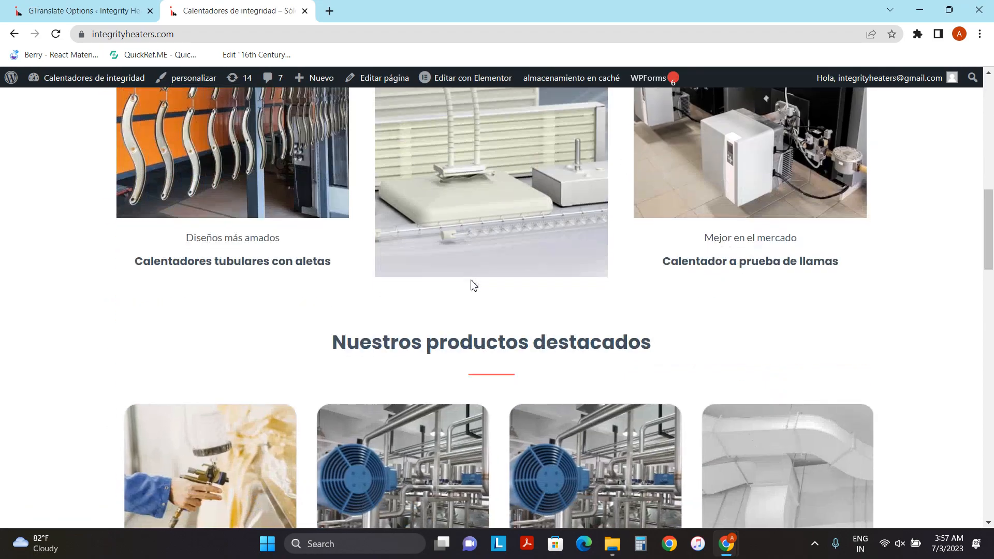
scroll("up", 3)
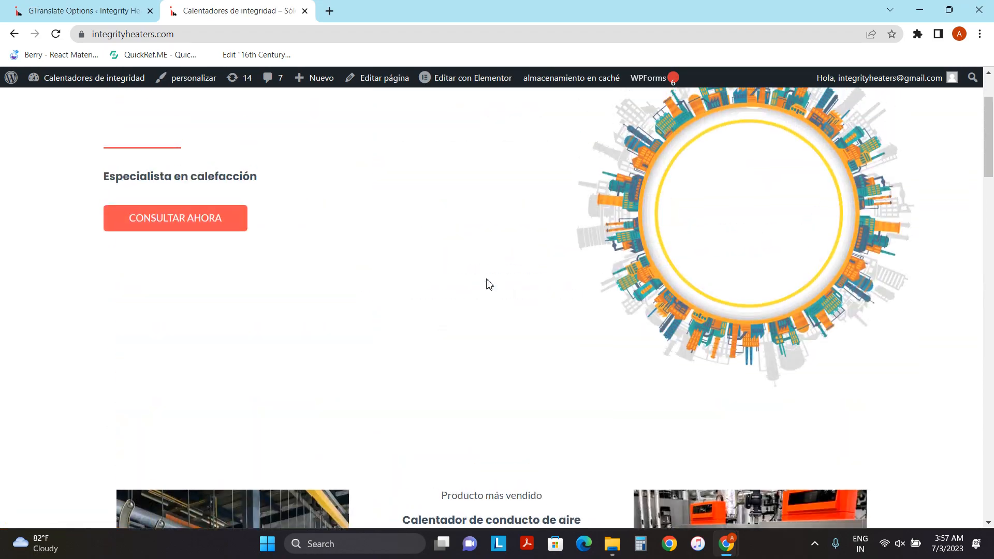